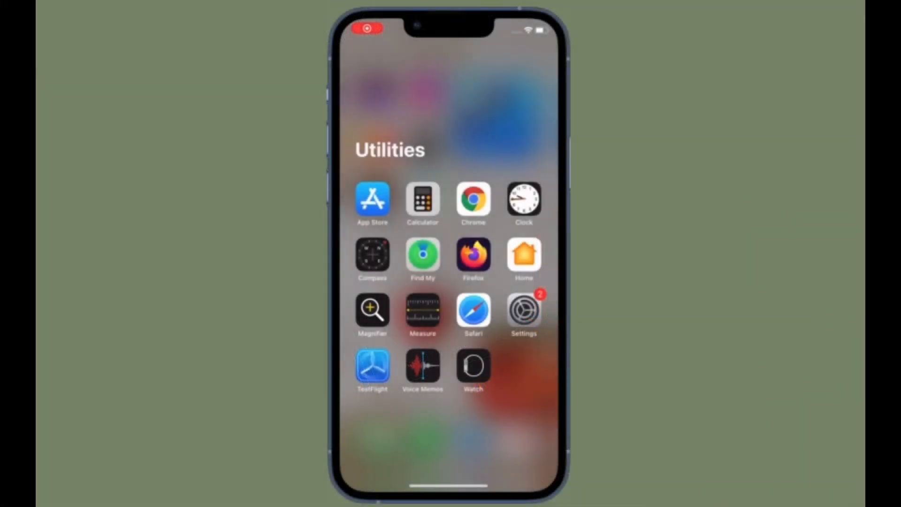
# - Launch Settings from the Utilities folder on the Home Screen
pyautogui.click(524, 312)
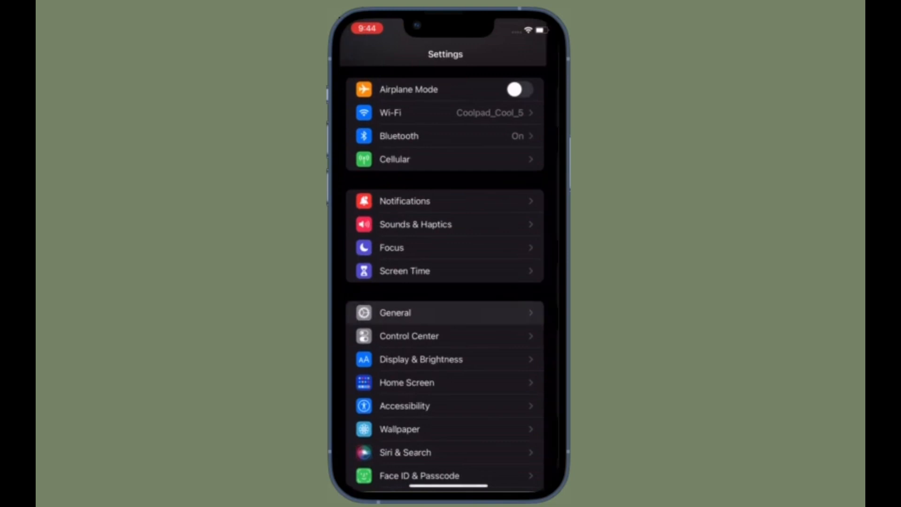
# - Reset the home screen layout to factory defaults through General's Transfer or Reset iPhone options
pyautogui.click(445, 313)
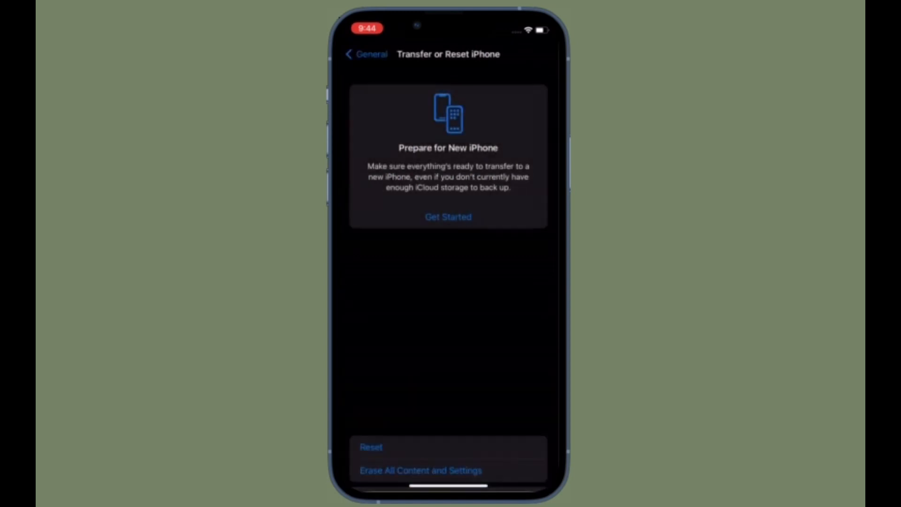
pyautogui.click(371, 447)
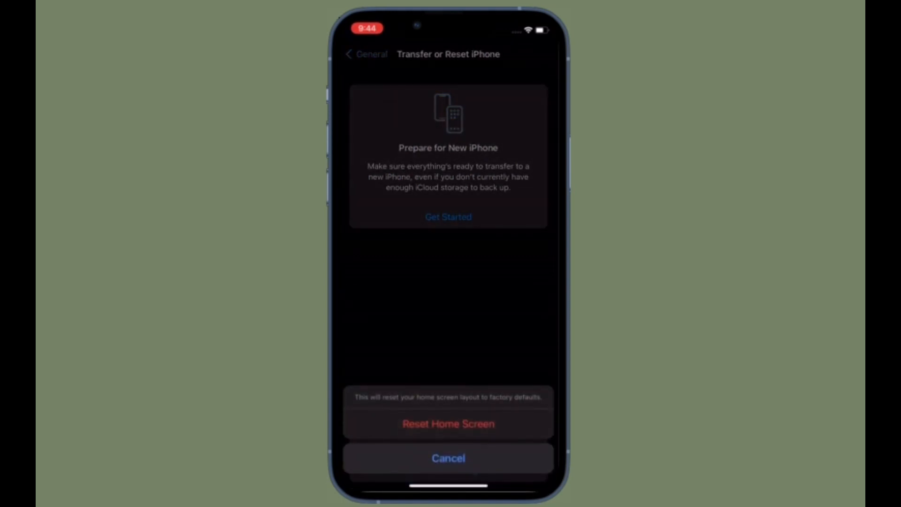
pyautogui.click(448, 423)
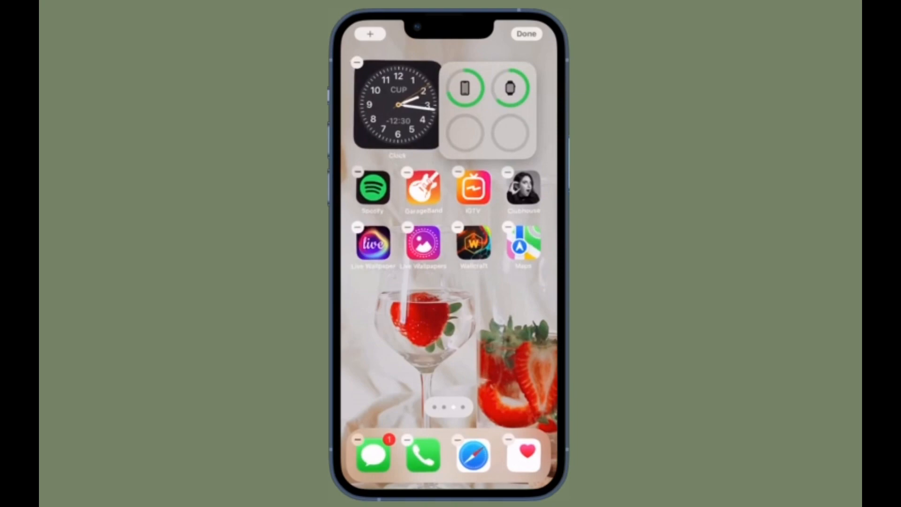
pyautogui.hscroll(-3)
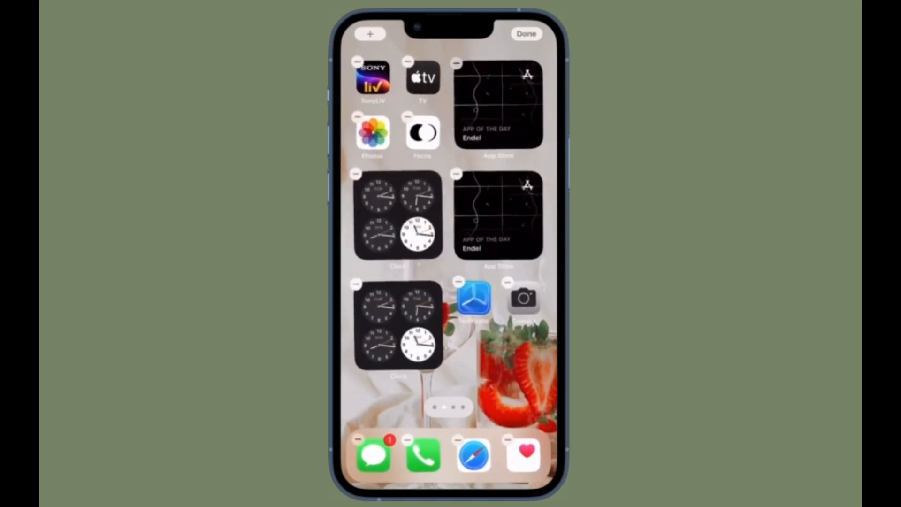